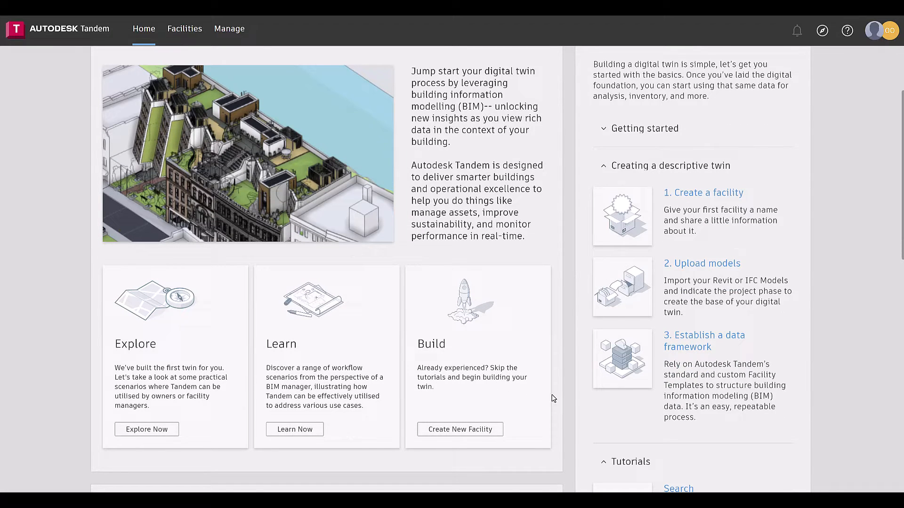
pyautogui.moveTo(602, 397)
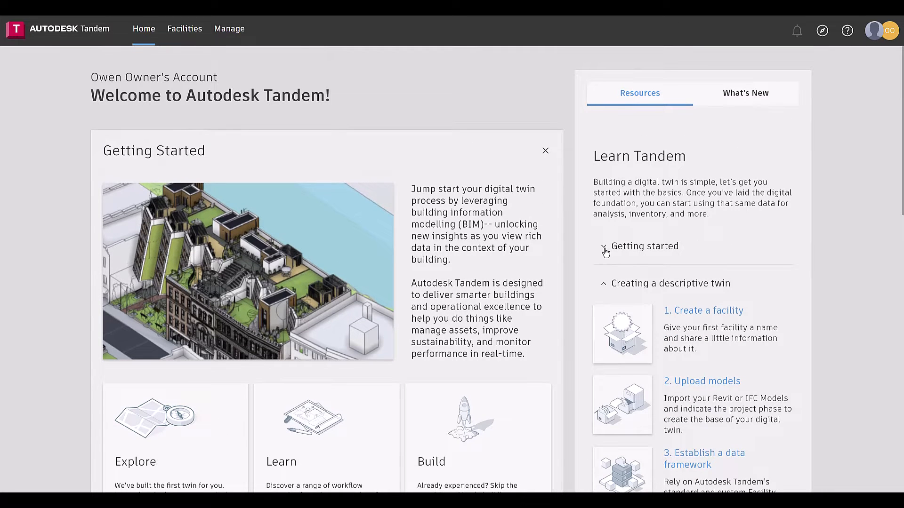
pyautogui.scroll(-3)
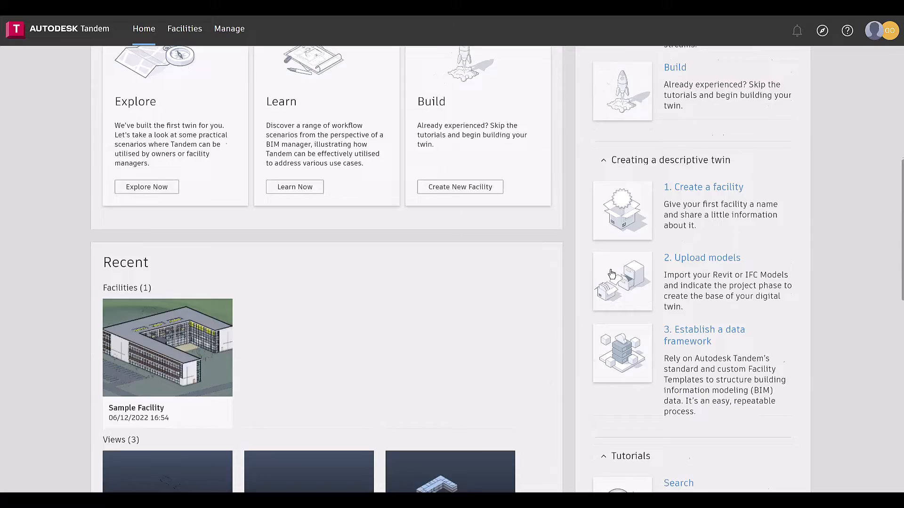
pyautogui.scroll(-3)
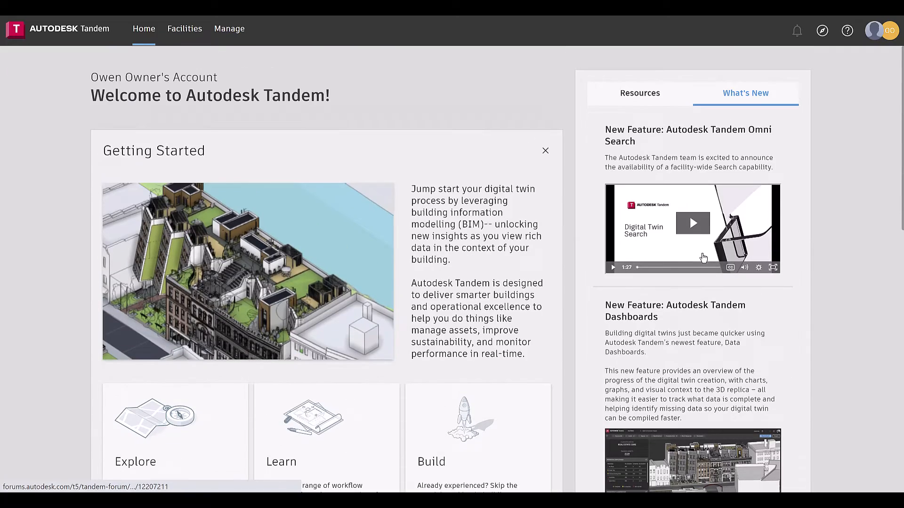
pyautogui.moveTo(702, 256)
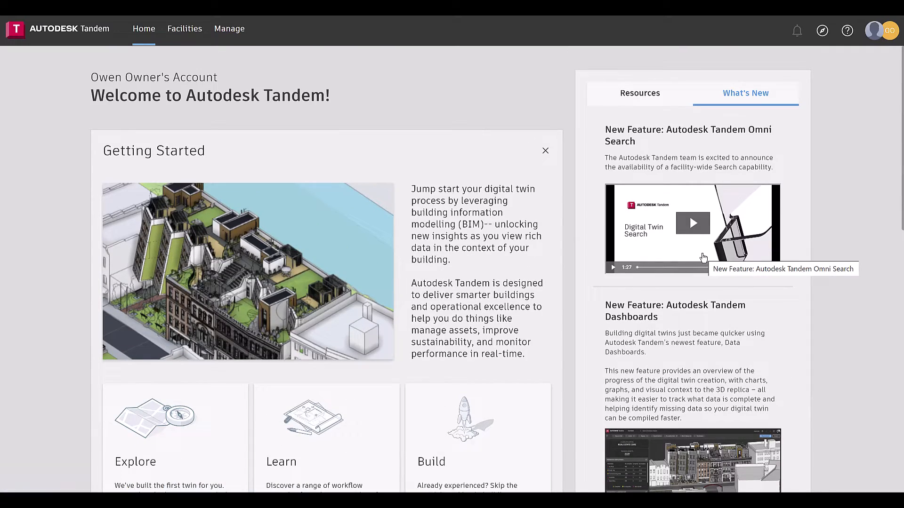
pyautogui.scroll(-3)
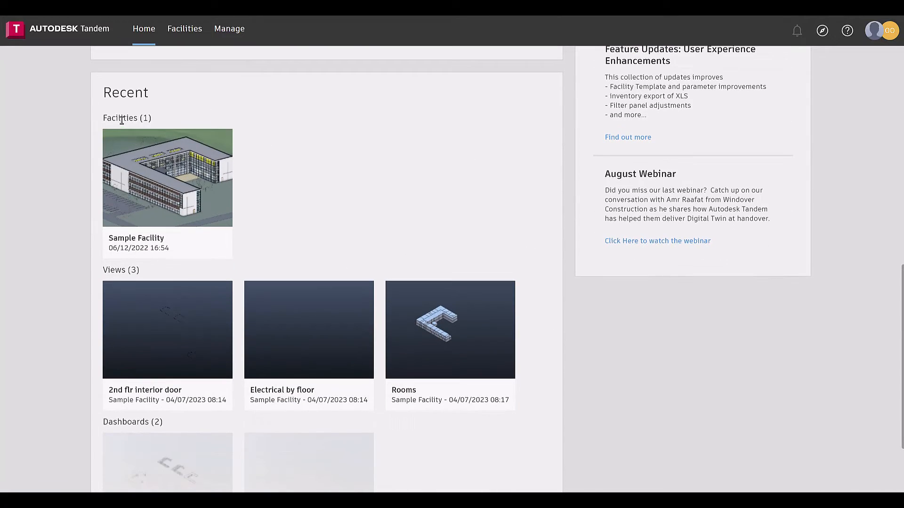
pyautogui.scroll(-3)
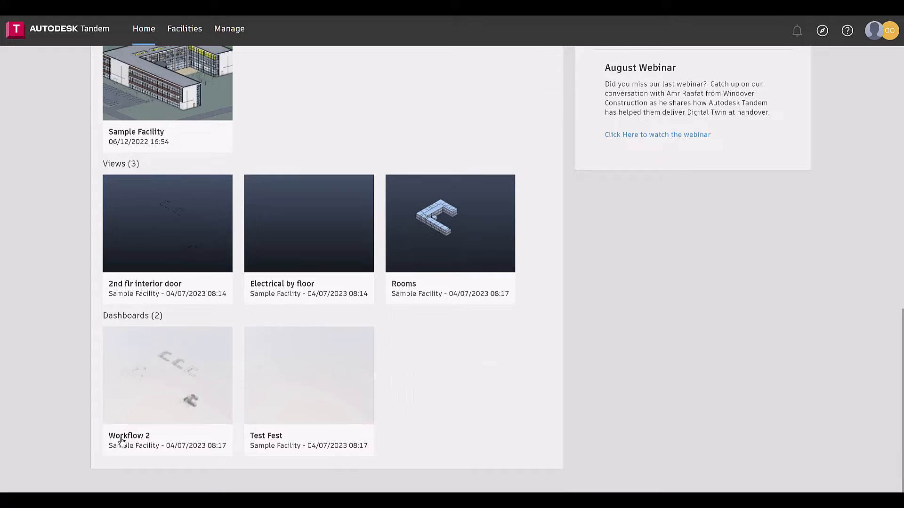
pyautogui.moveTo(129, 436)
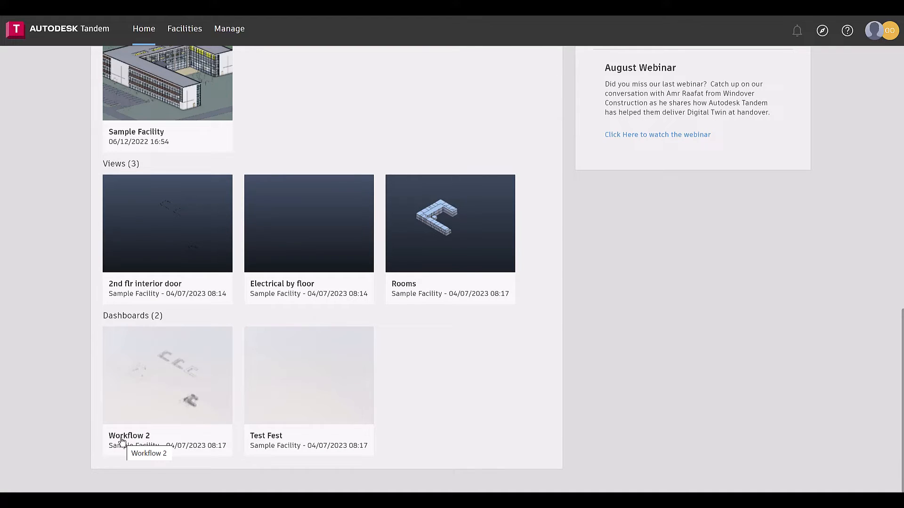
pyautogui.scroll(3)
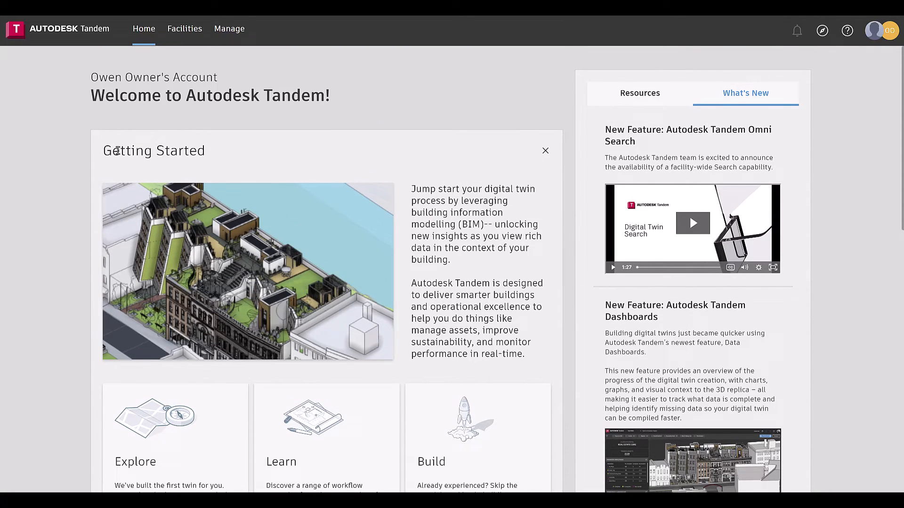
pyautogui.moveTo(349, 98)
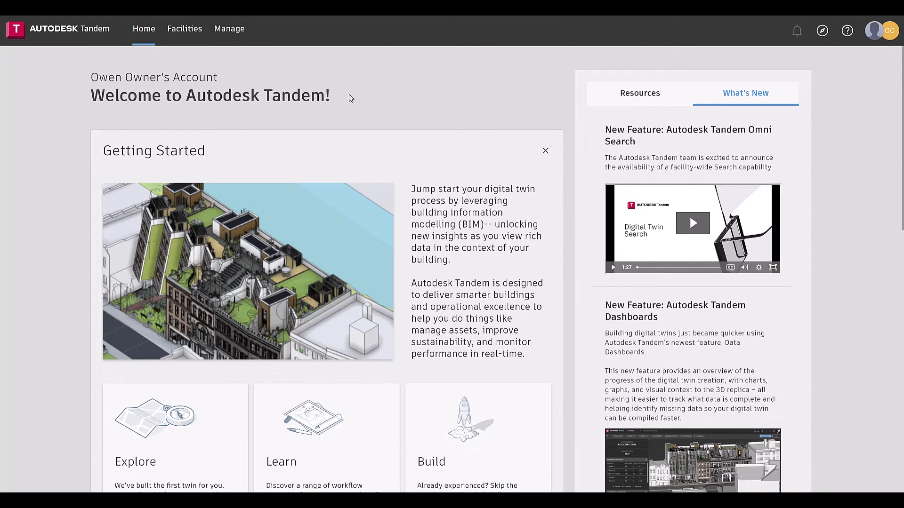